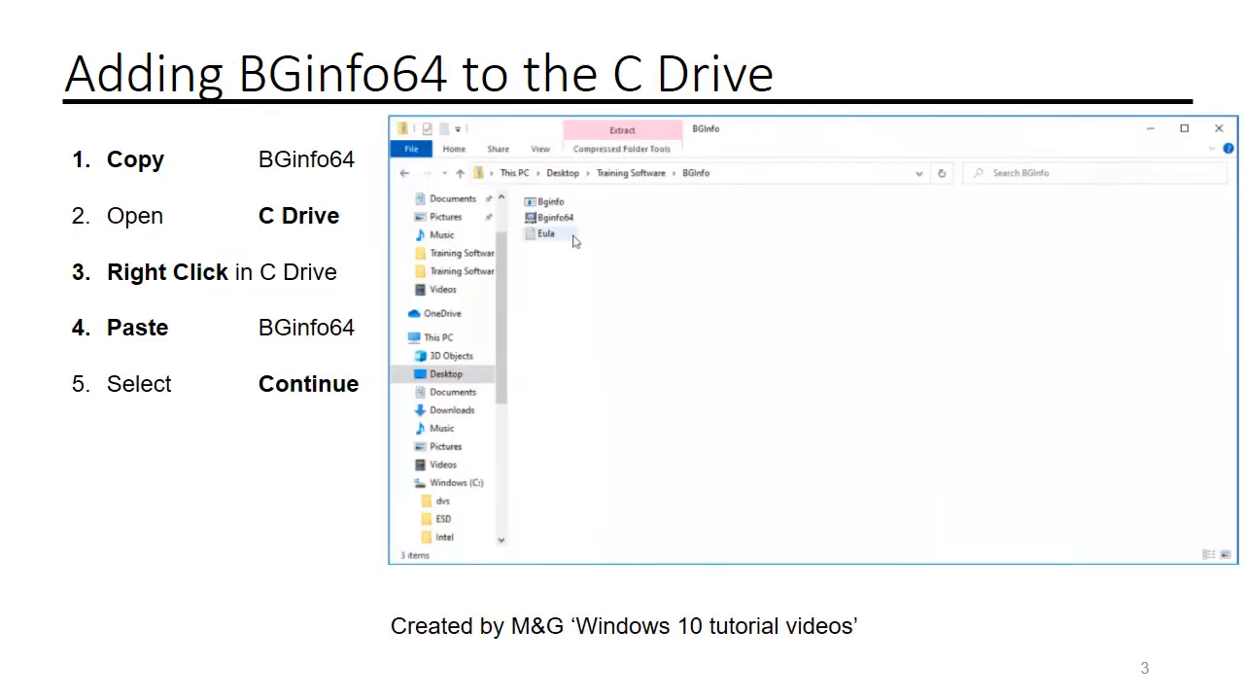
Paste a copy of Bginfo64 into the root of C:, allowing administrator access
{"action": "left_click", "coordinate": [554, 217]}
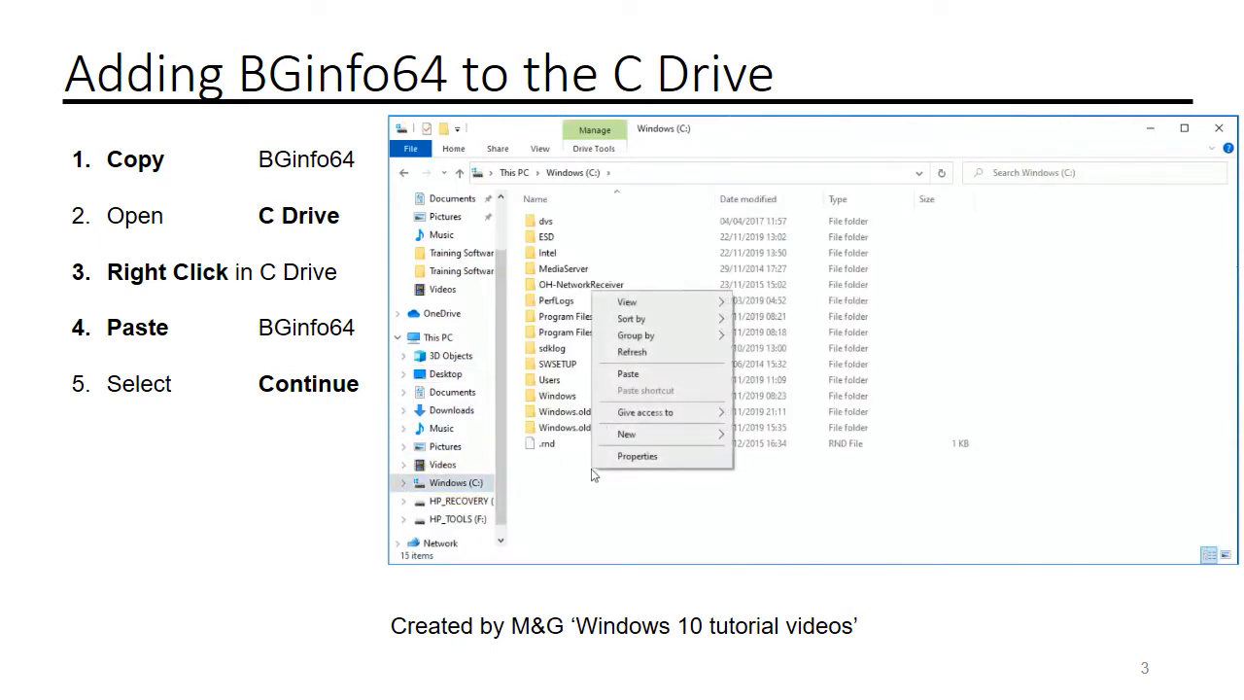
{"action": "left_click", "coordinate": [627, 374]}
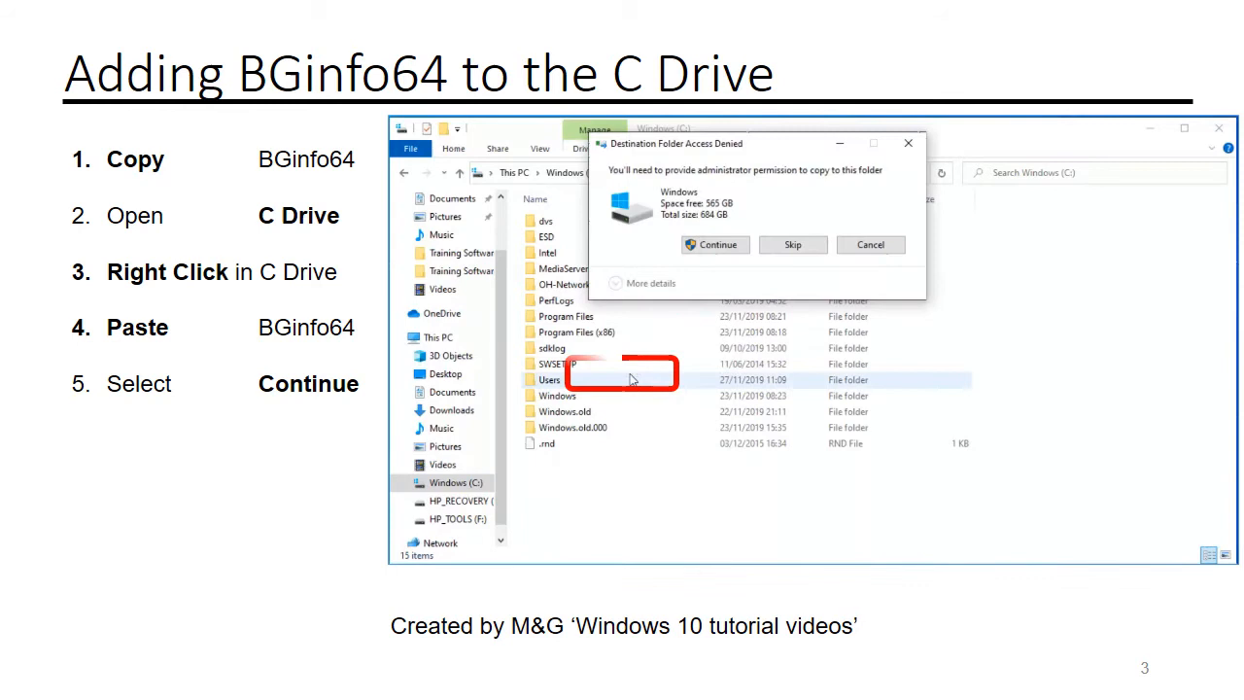
{"action": "left_click", "coordinate": [714, 244]}
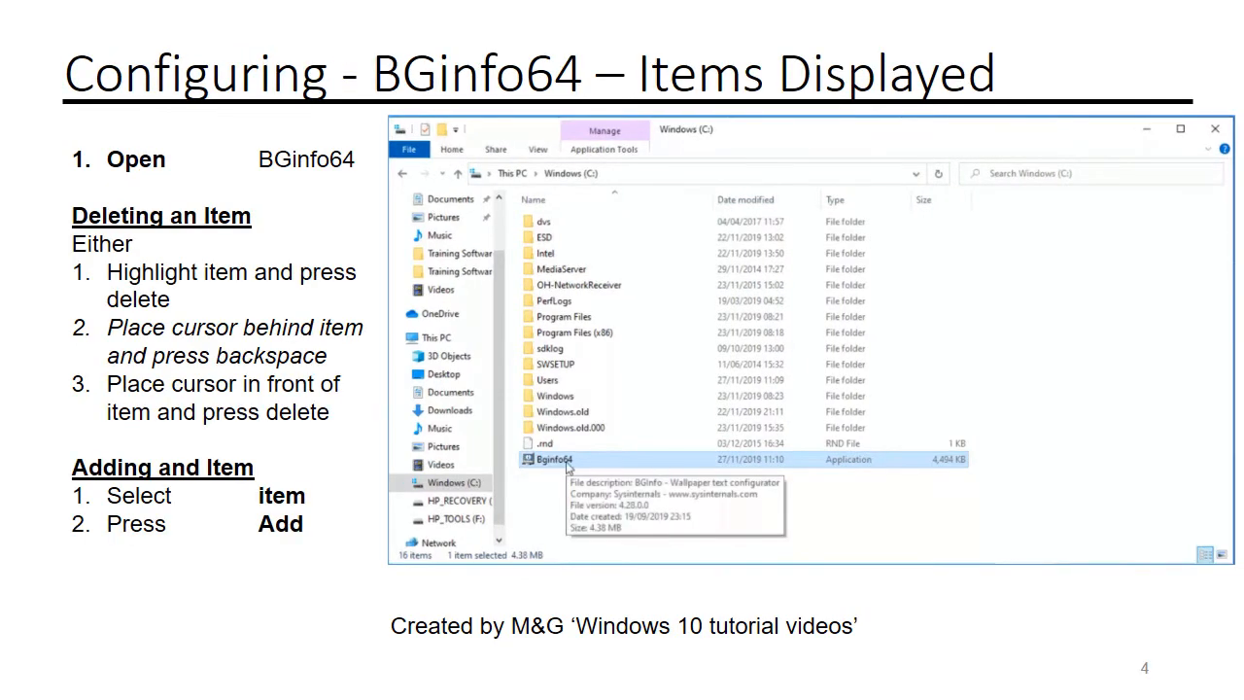
Launch Bginfo64 from C: and add the IE Version field below OS Version
{"action": "double_click", "coordinate": [554, 459]}
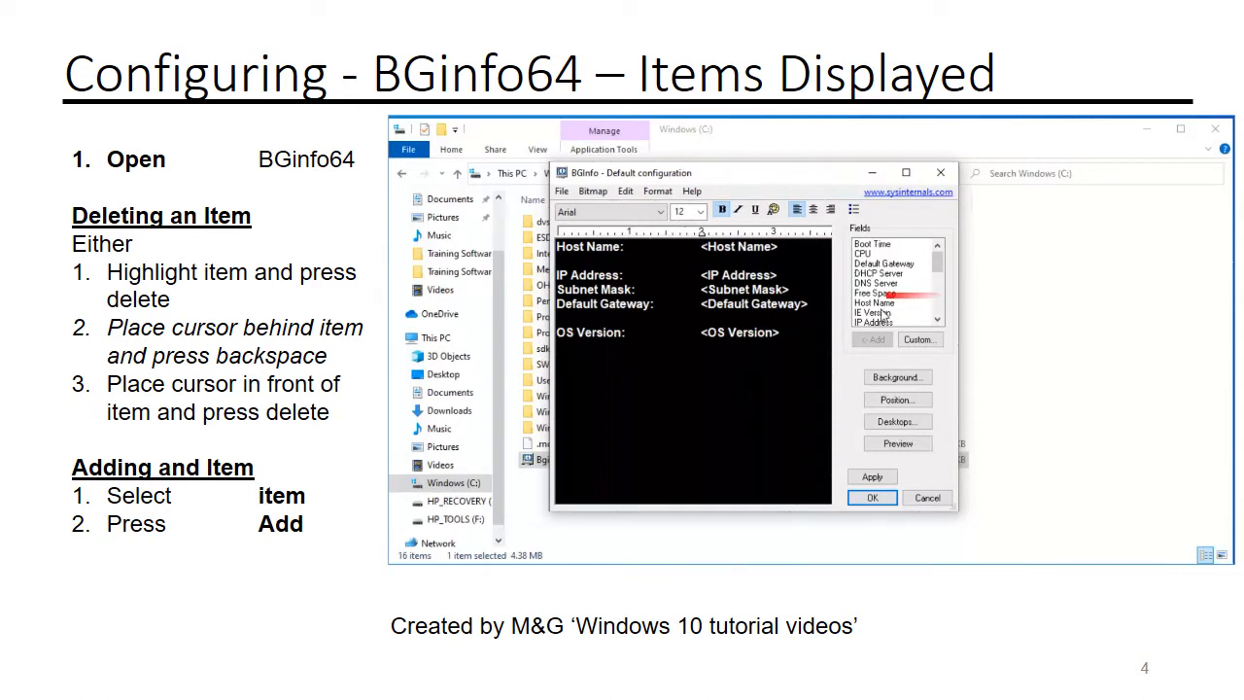
{"action": "left_click", "coordinate": [872, 340]}
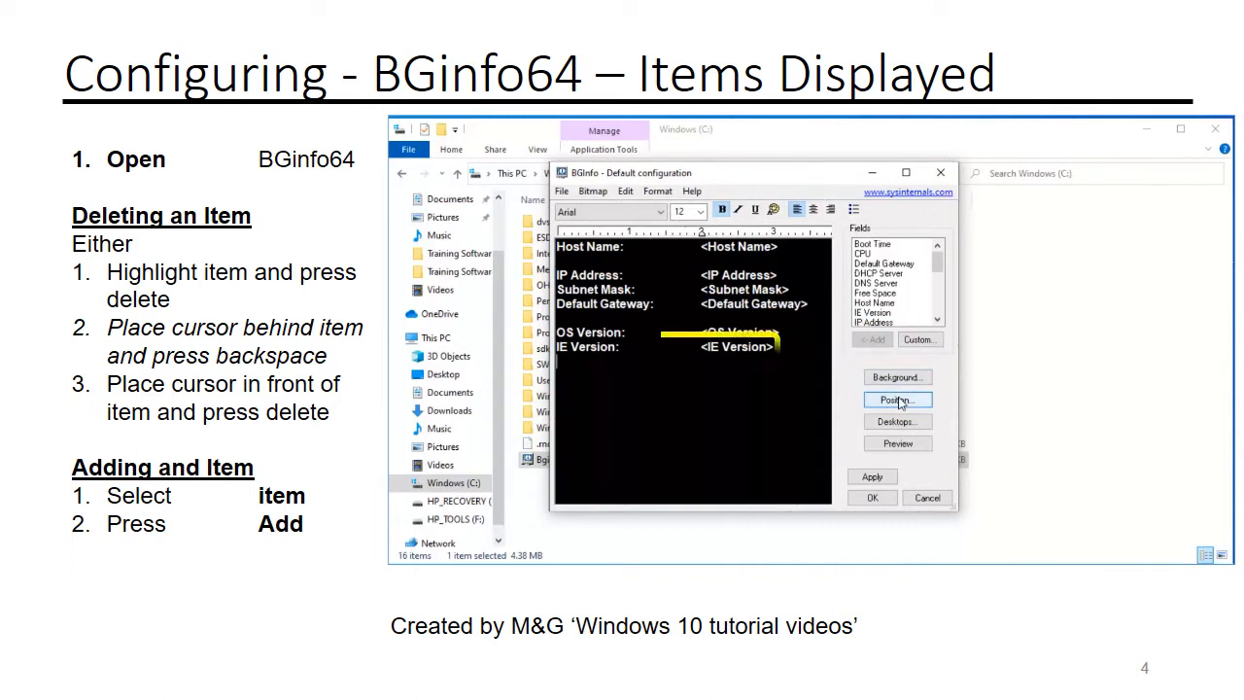
{"action": "key", "text": "right"}
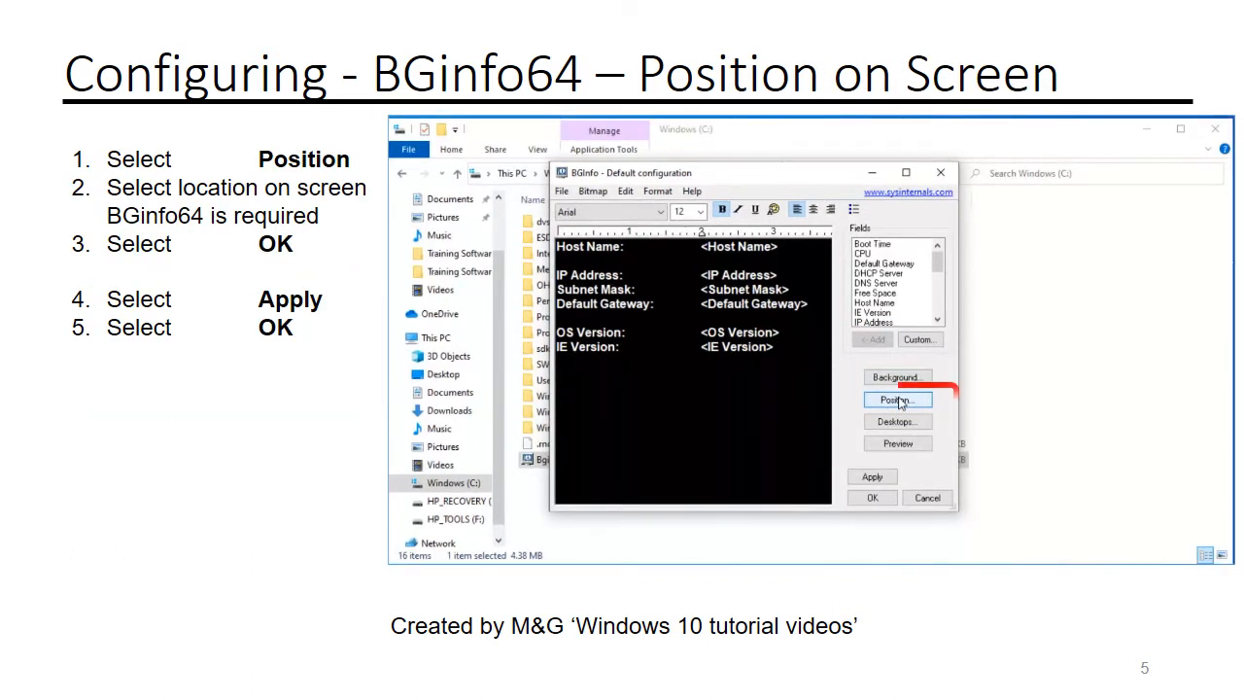
Set BGInfo's screen position to top-right, then apply and close the configuration
{"action": "left_click", "coordinate": [895, 400]}
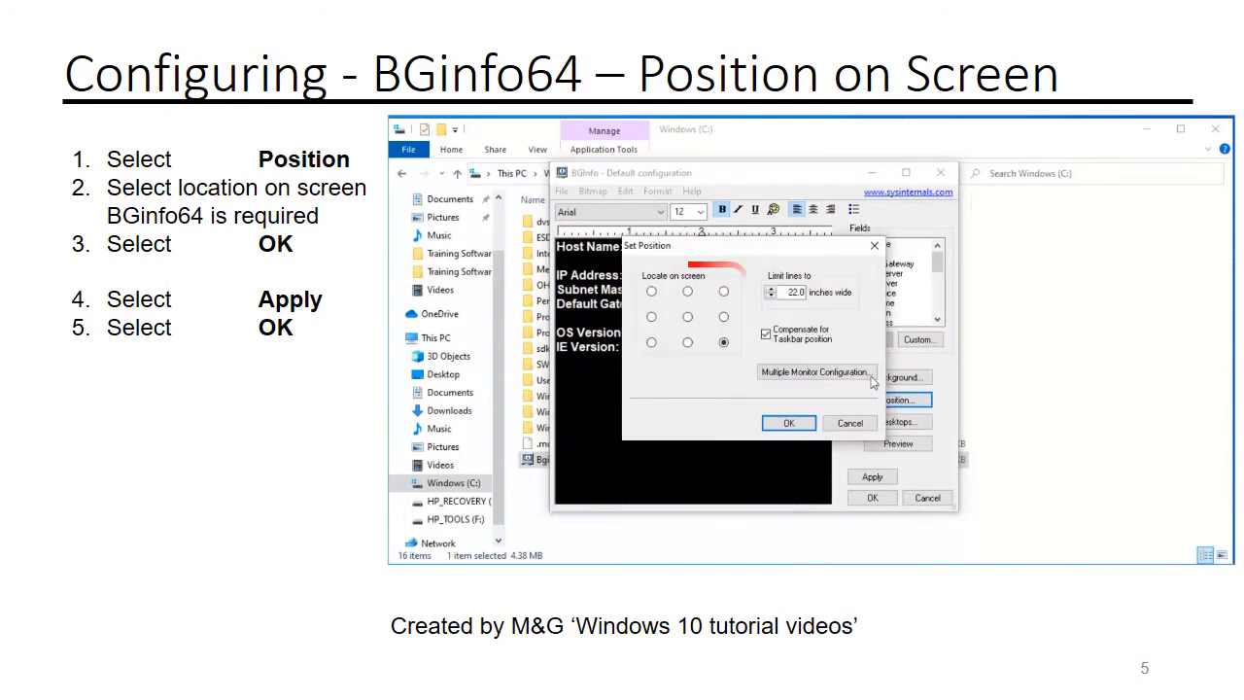
{"action": "left_click", "coordinate": [724, 291]}
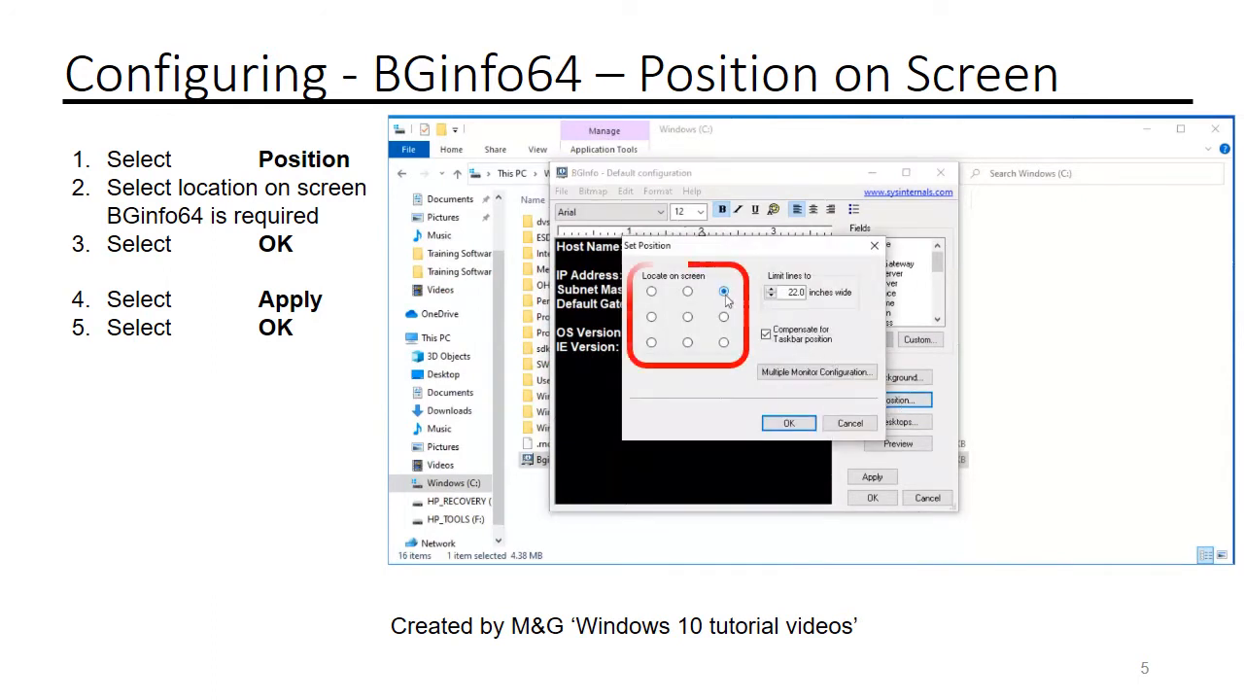
{"action": "left_click", "coordinate": [789, 422]}
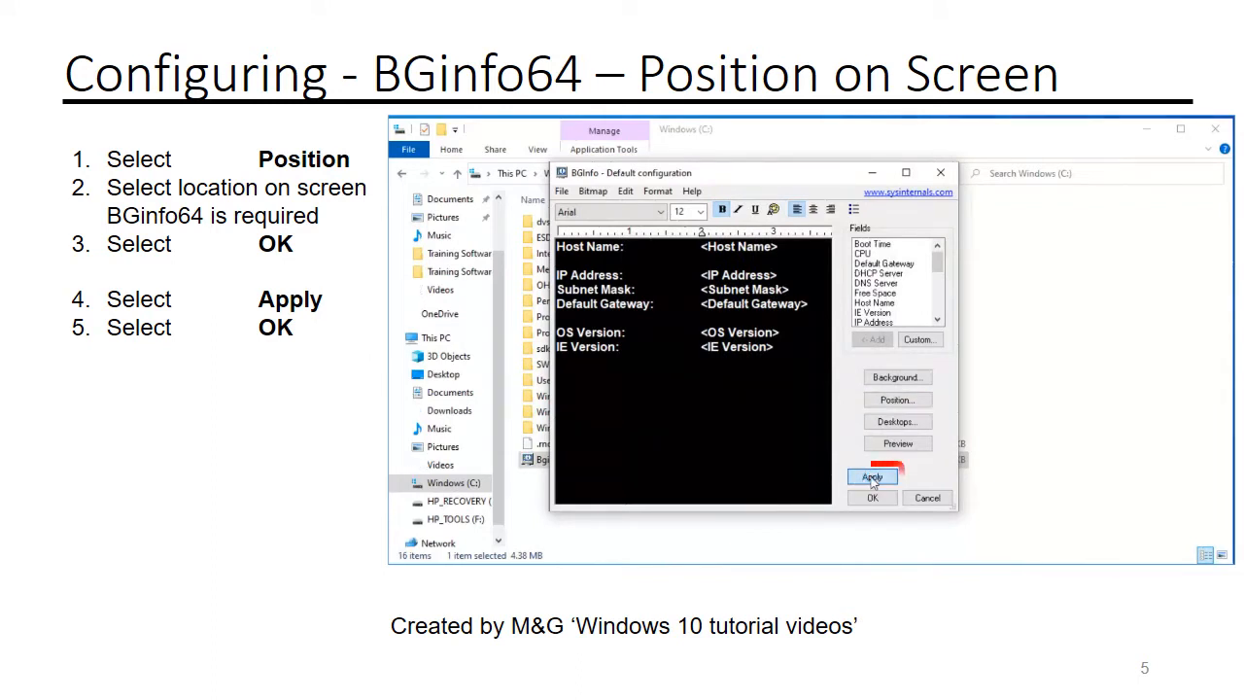
{"action": "left_click", "coordinate": [872, 476]}
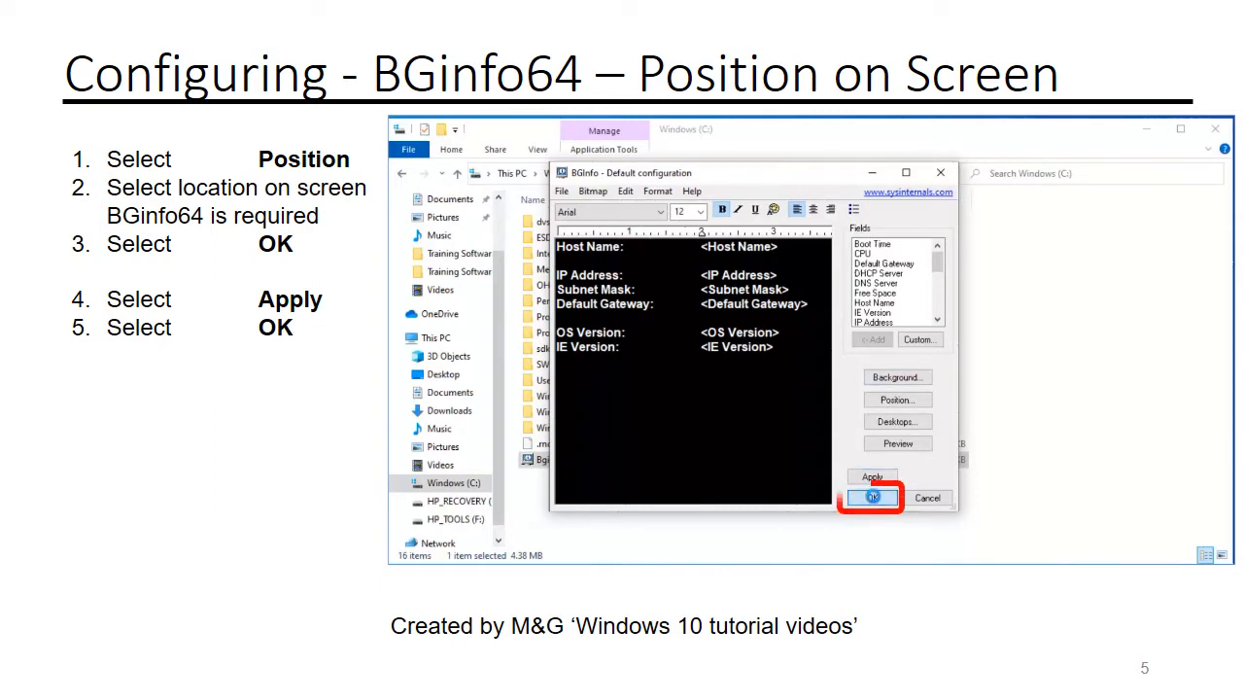
{"action": "left_click", "coordinate": [871, 497]}
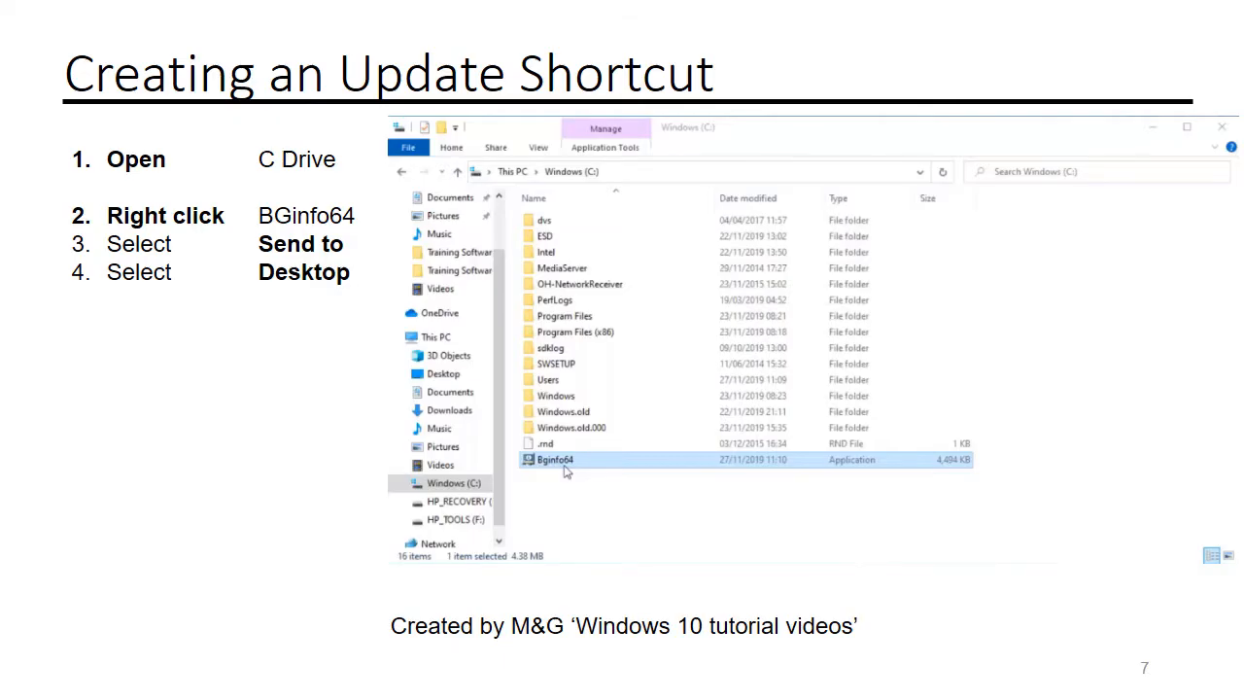
Send Bginfo64 from C: to the desktop as a shortcut
{"action": "right_click", "coordinate": [556, 458]}
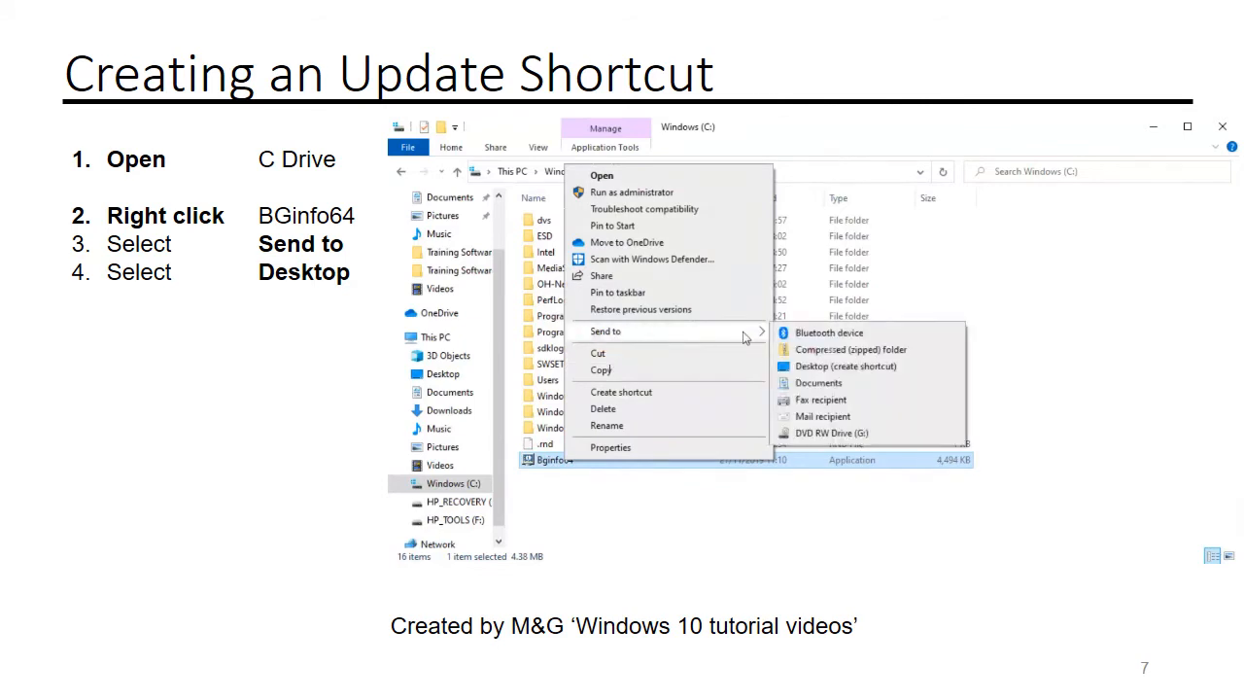
{"action": "left_click", "coordinate": [845, 365]}
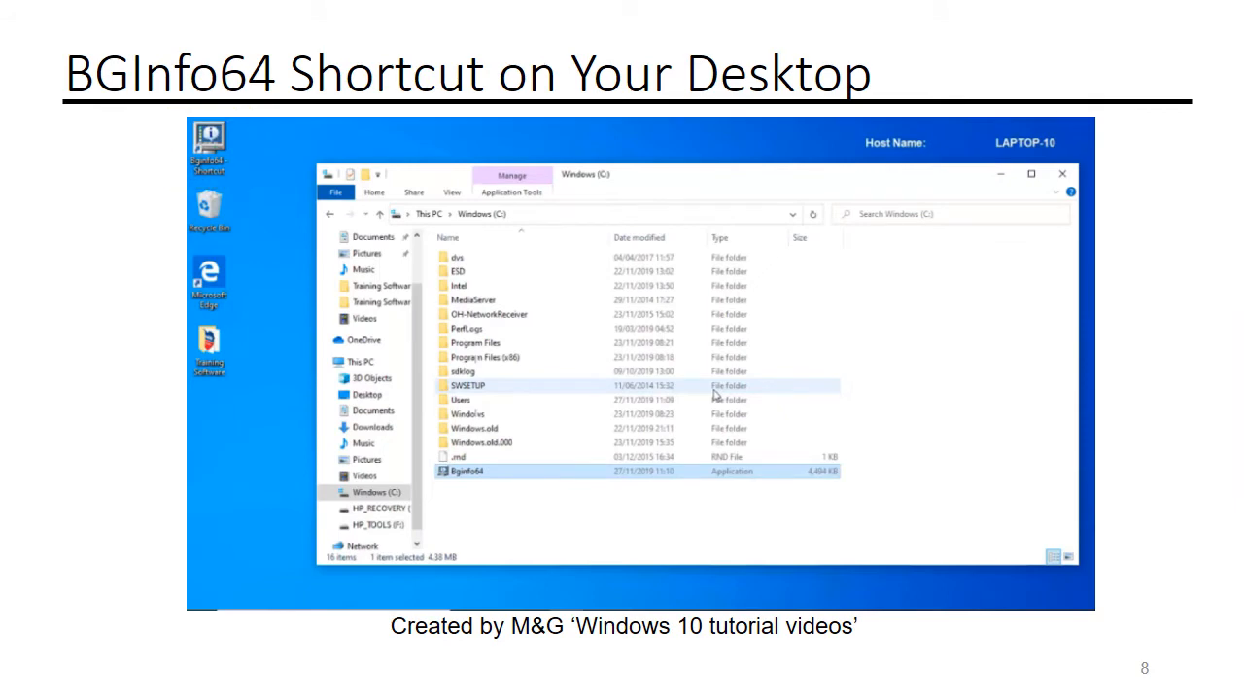
{"action": "key", "text": "Right"}
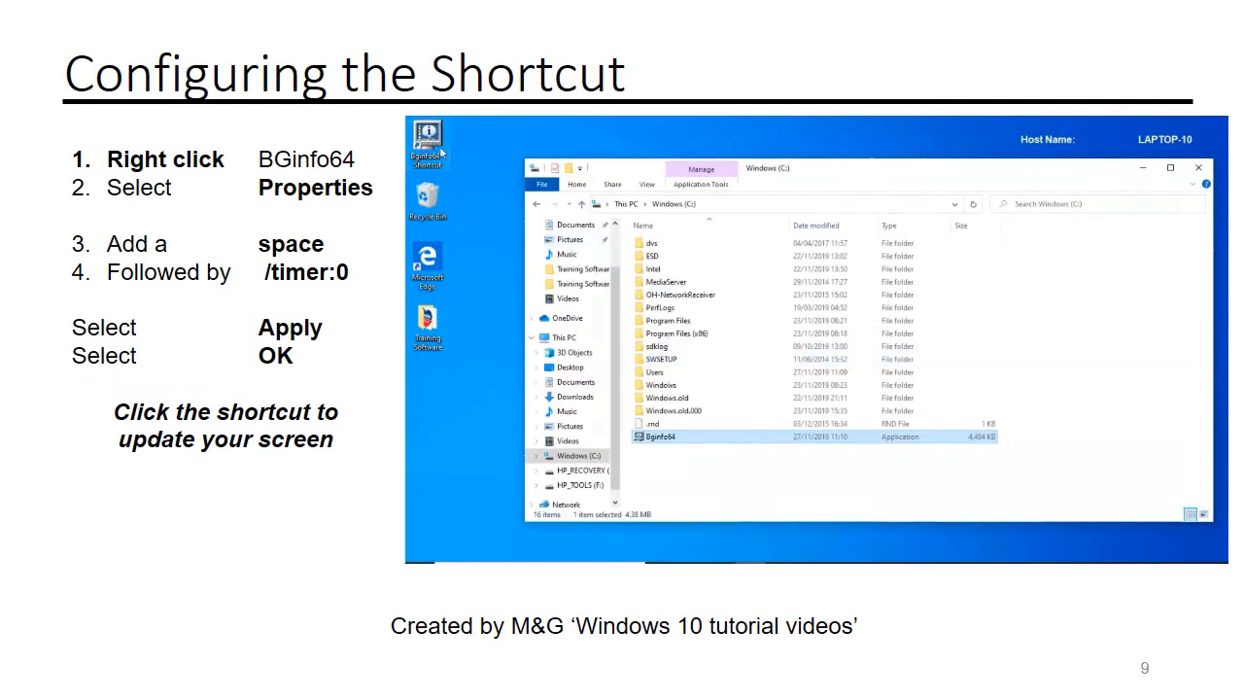
Append /timer:0 to the desktop shortcut's Target, then apply and close Properties
{"action": "right_click", "coordinate": [426, 144]}
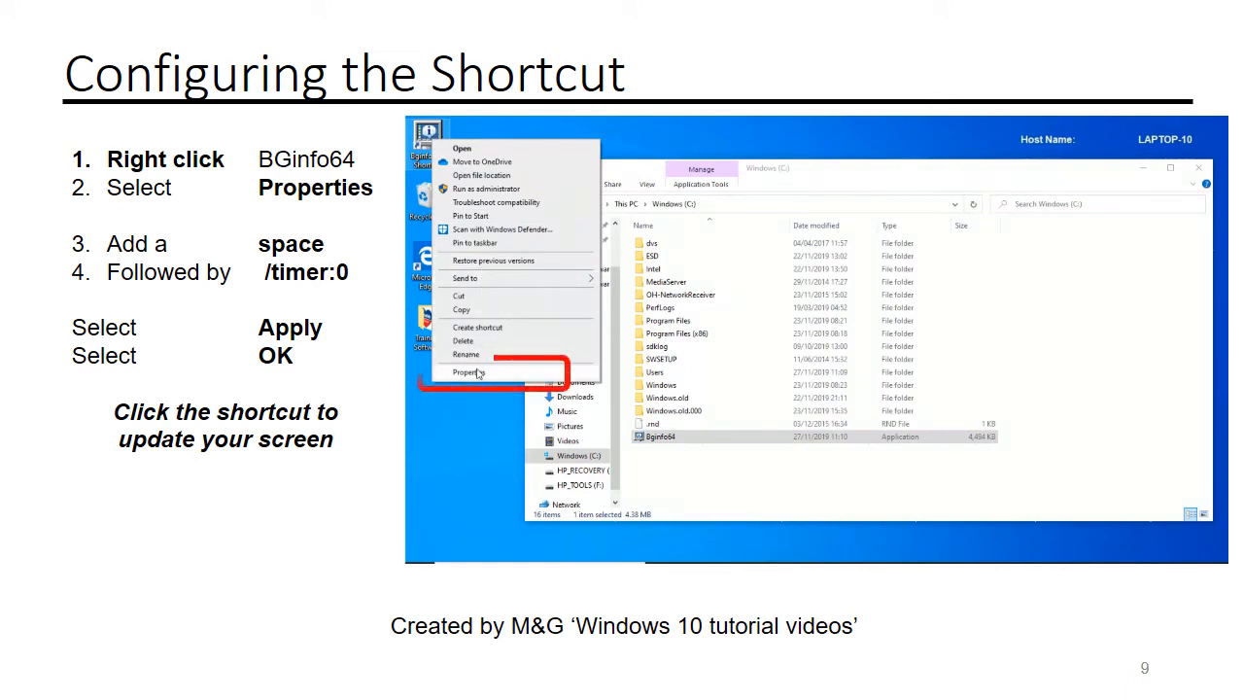
{"action": "left_click", "coordinate": [470, 373]}
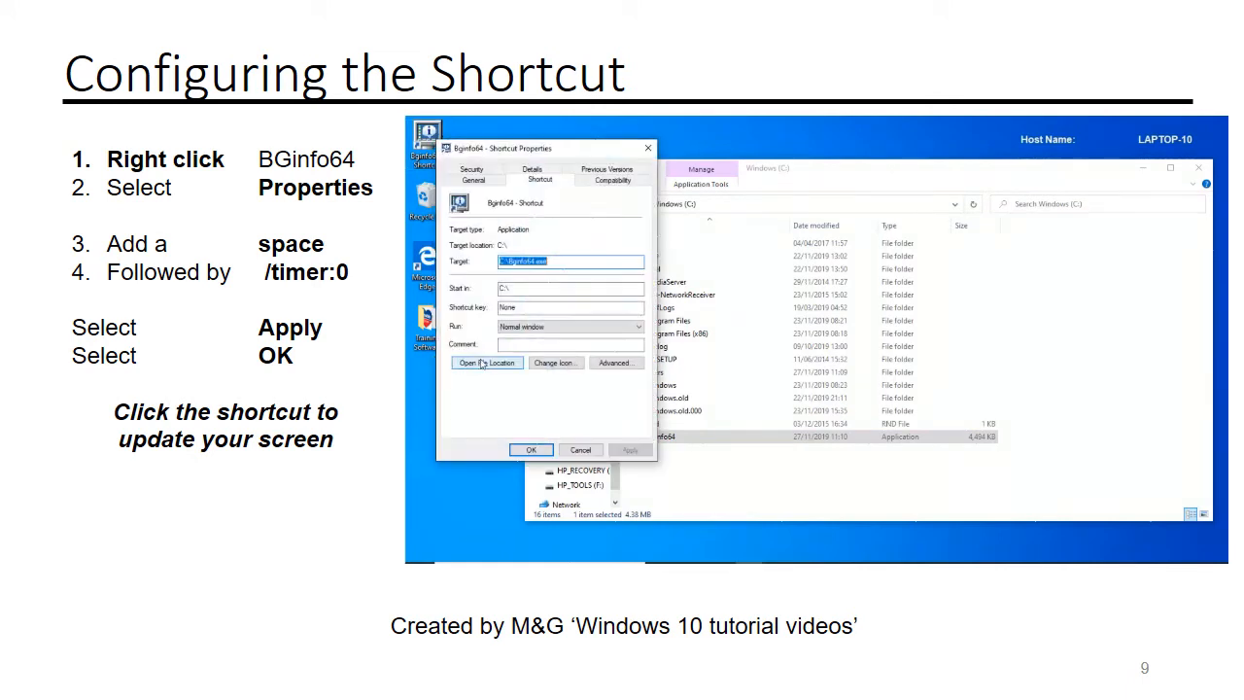
{"action": "left_click", "coordinate": [569, 261]}
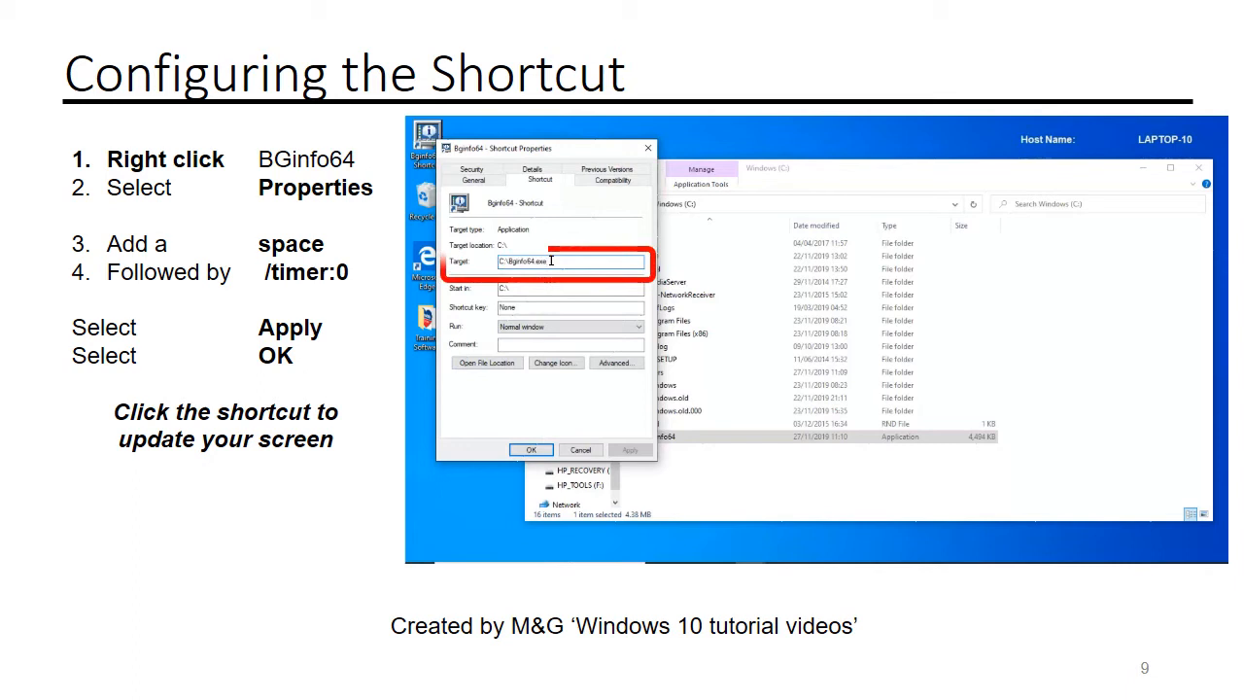
{"action": "type", "text": "/"}
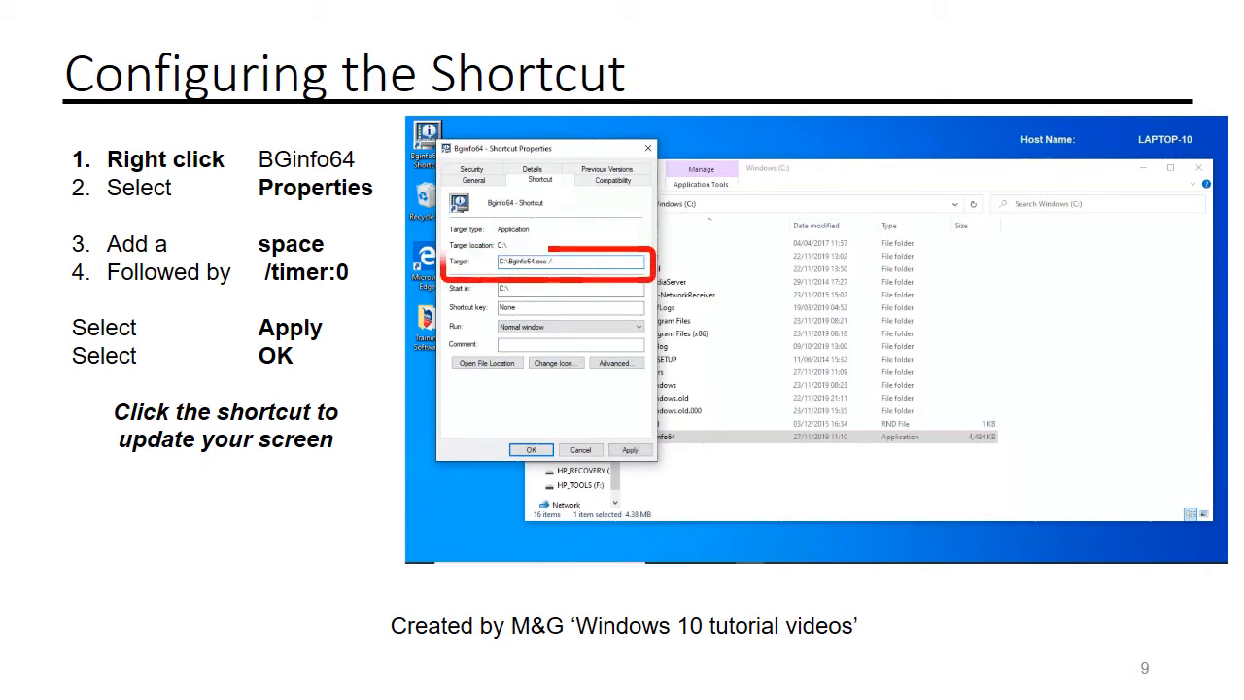
{"action": "type", "text": "timer:0"}
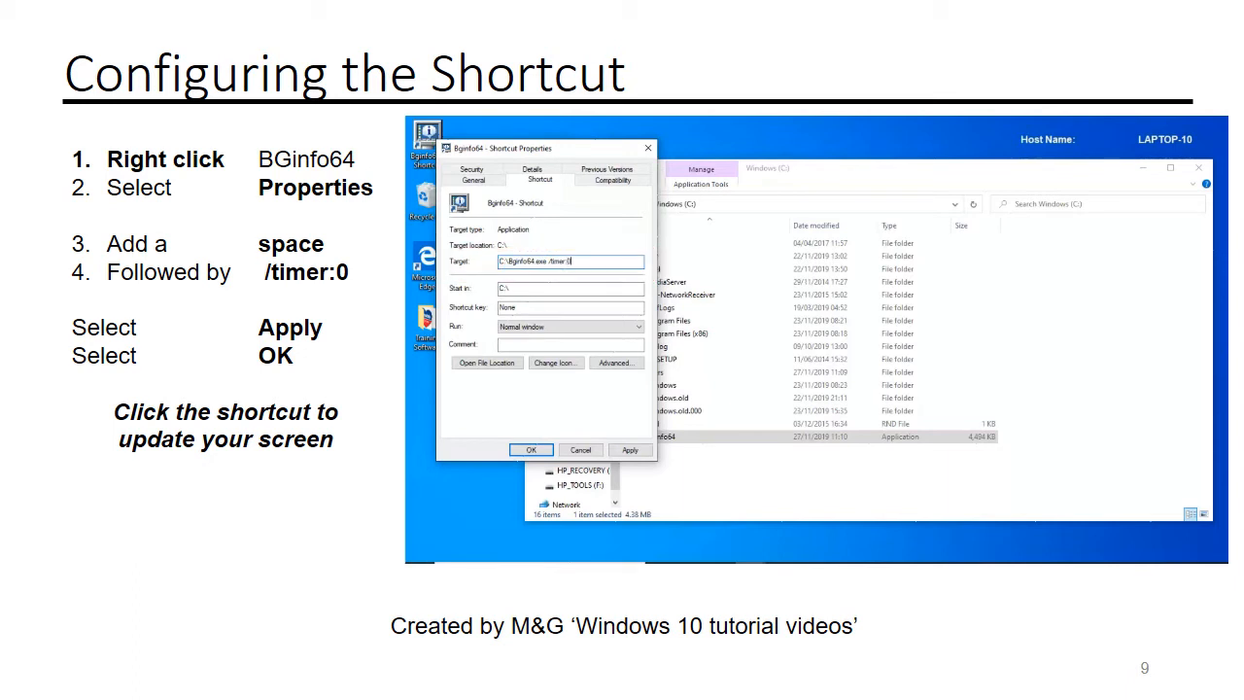
{"action": "left_click", "coordinate": [630, 450]}
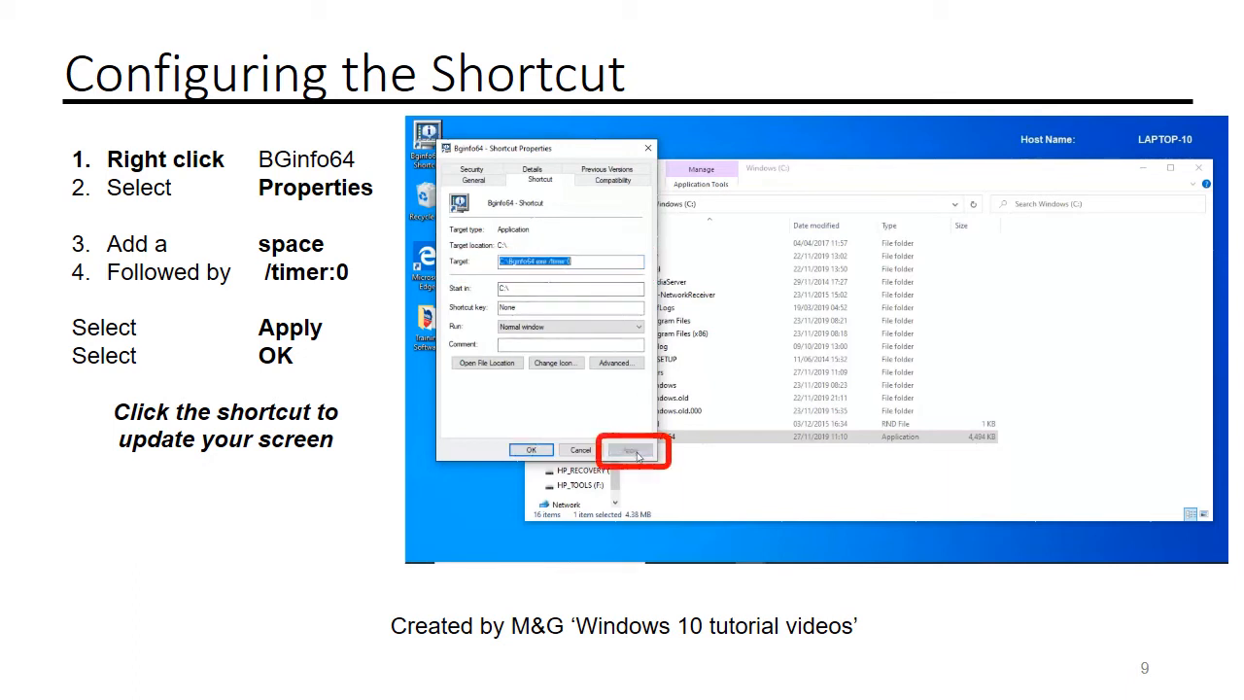
{"action": "left_click", "coordinate": [629, 450]}
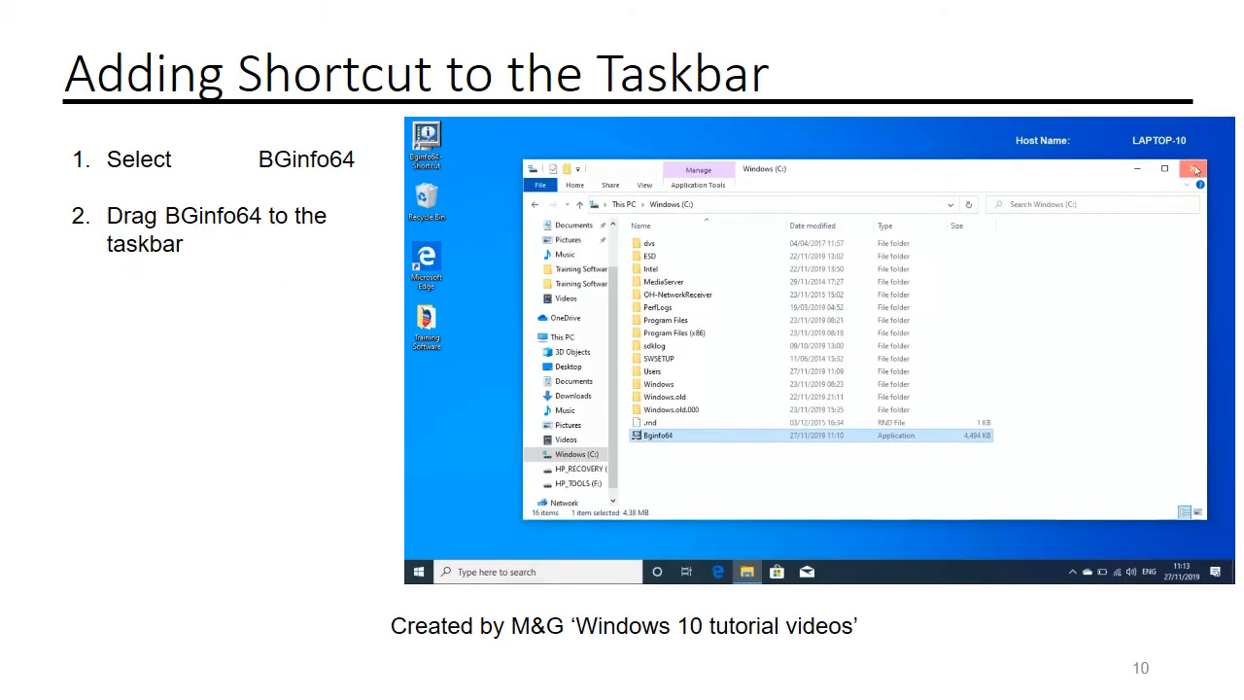
Close the C: Explorer window and drag the Bginfo64 shortcut onto the taskbar
{"action": "left_click", "coordinate": [1194, 168]}
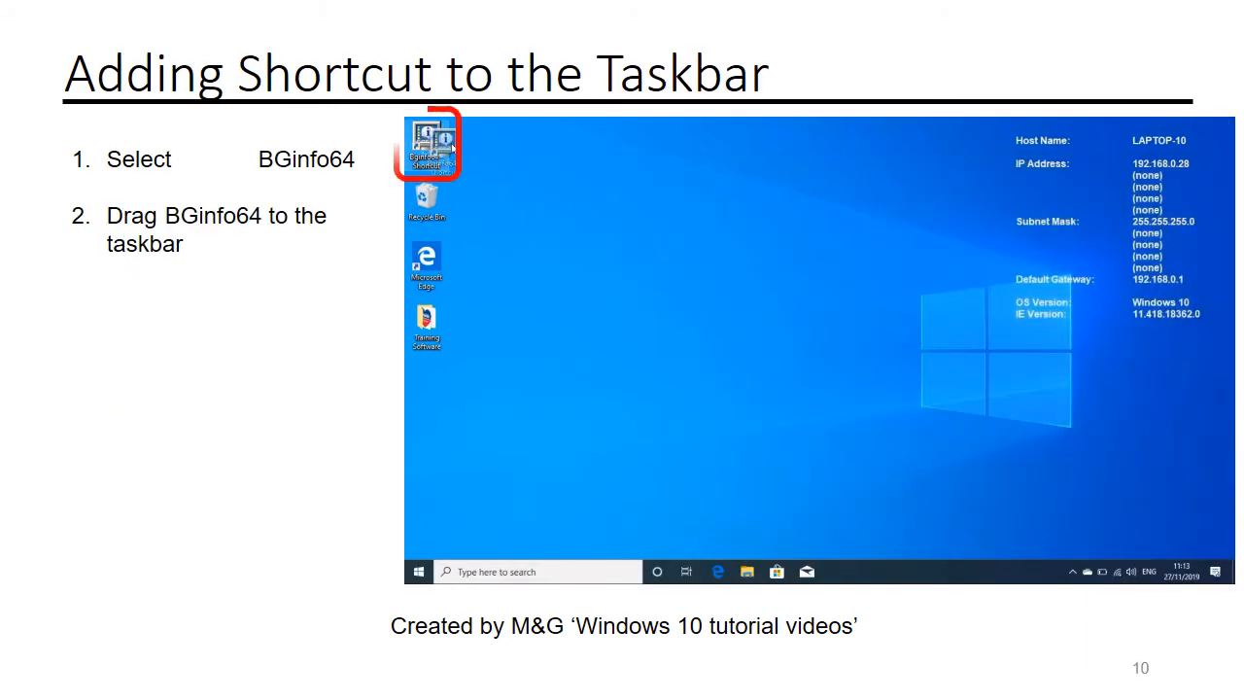
{"action": "left_click_drag", "start_coordinate": [426, 144], "coordinate": [850, 571]}
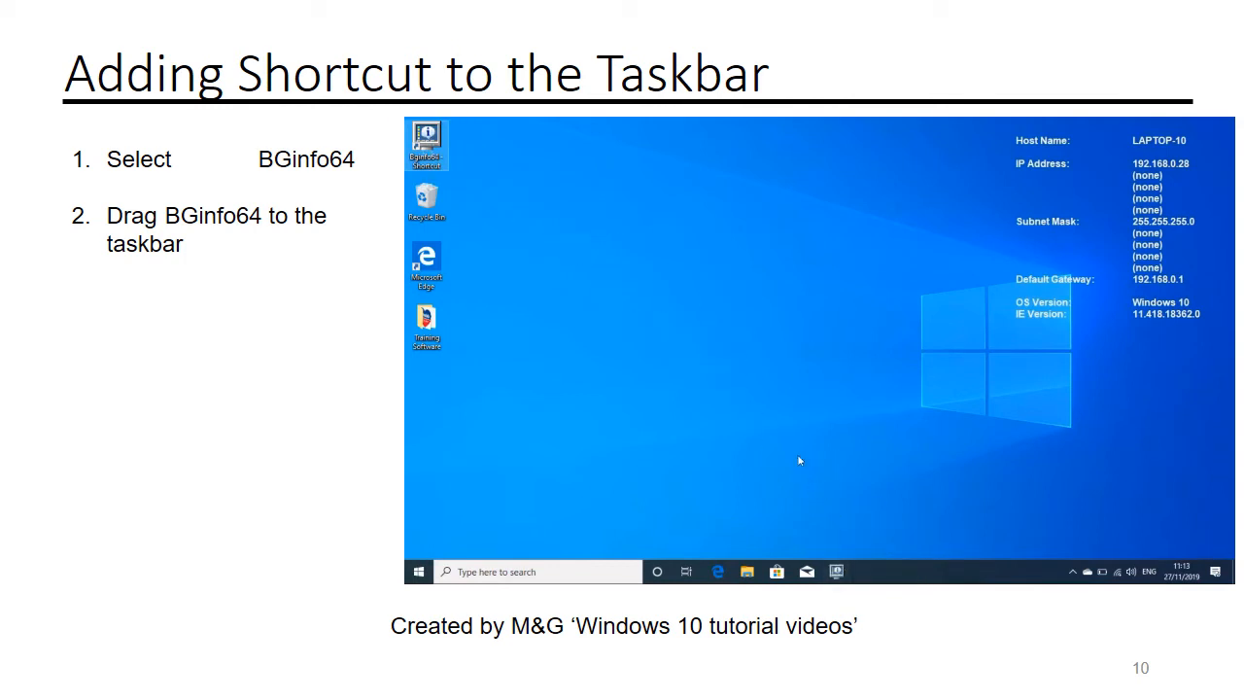
{"action": "key", "text": "Right"}
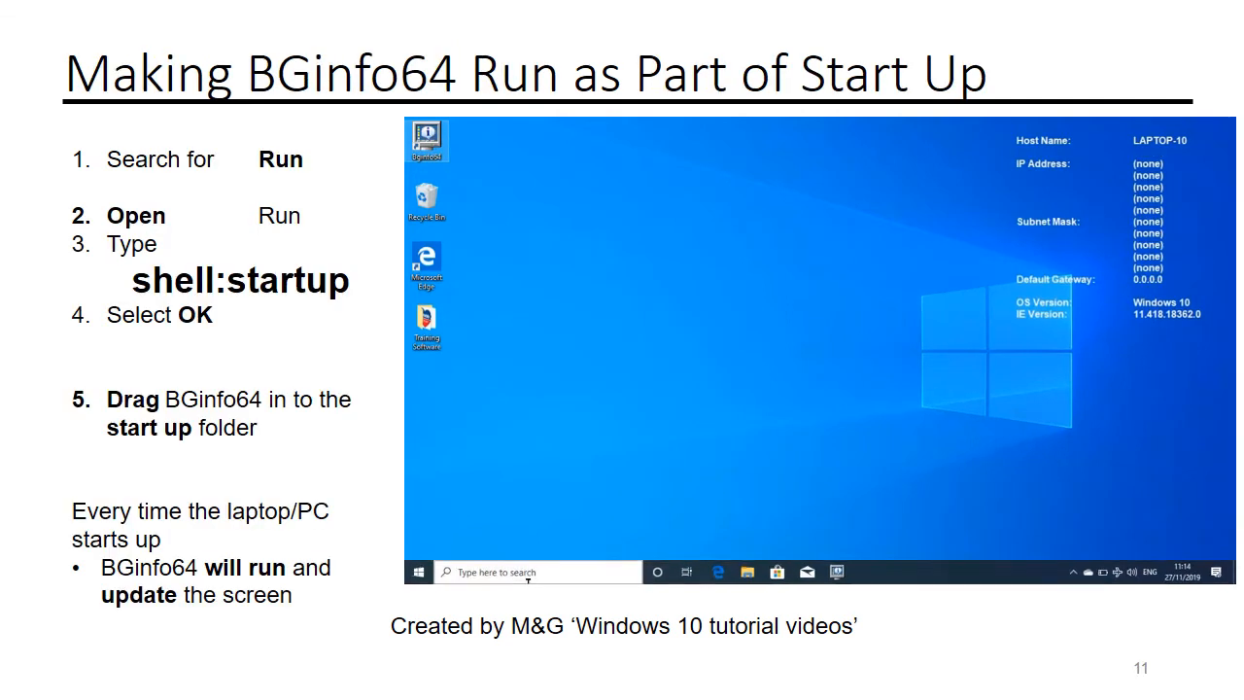
Search for Run and run shell:startup to open the Startup folder
{"action": "left_click", "coordinate": [538, 571]}
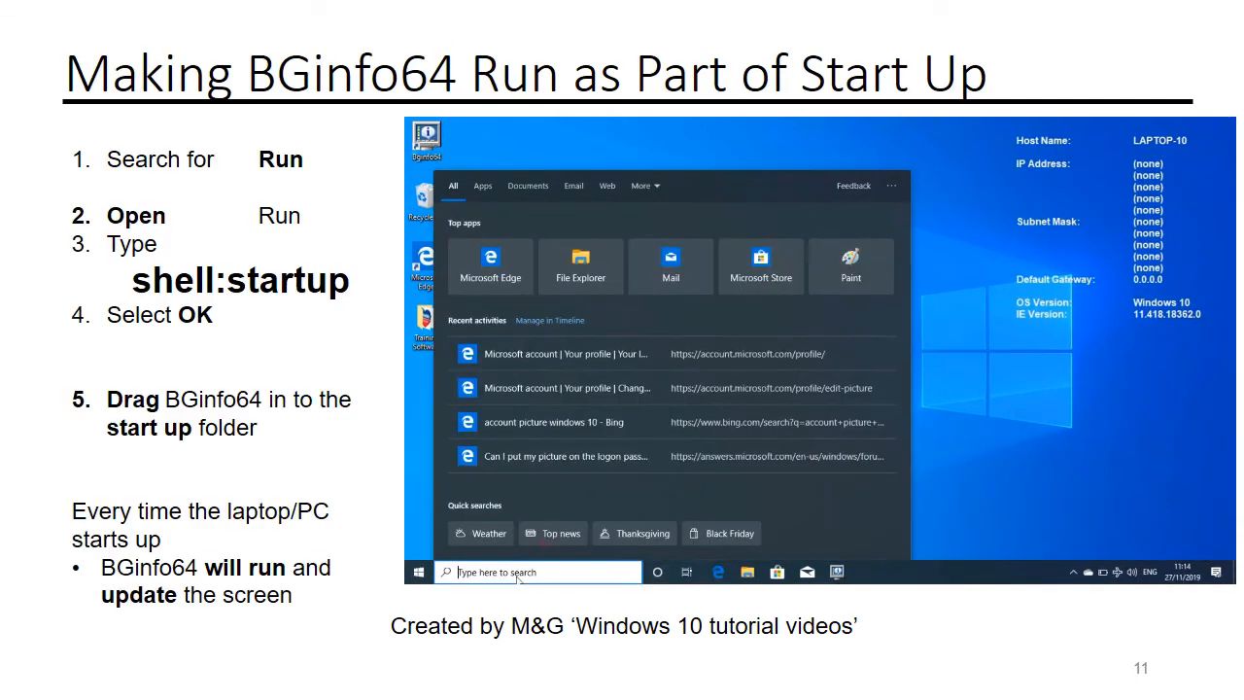
{"action": "type", "text": "run"}
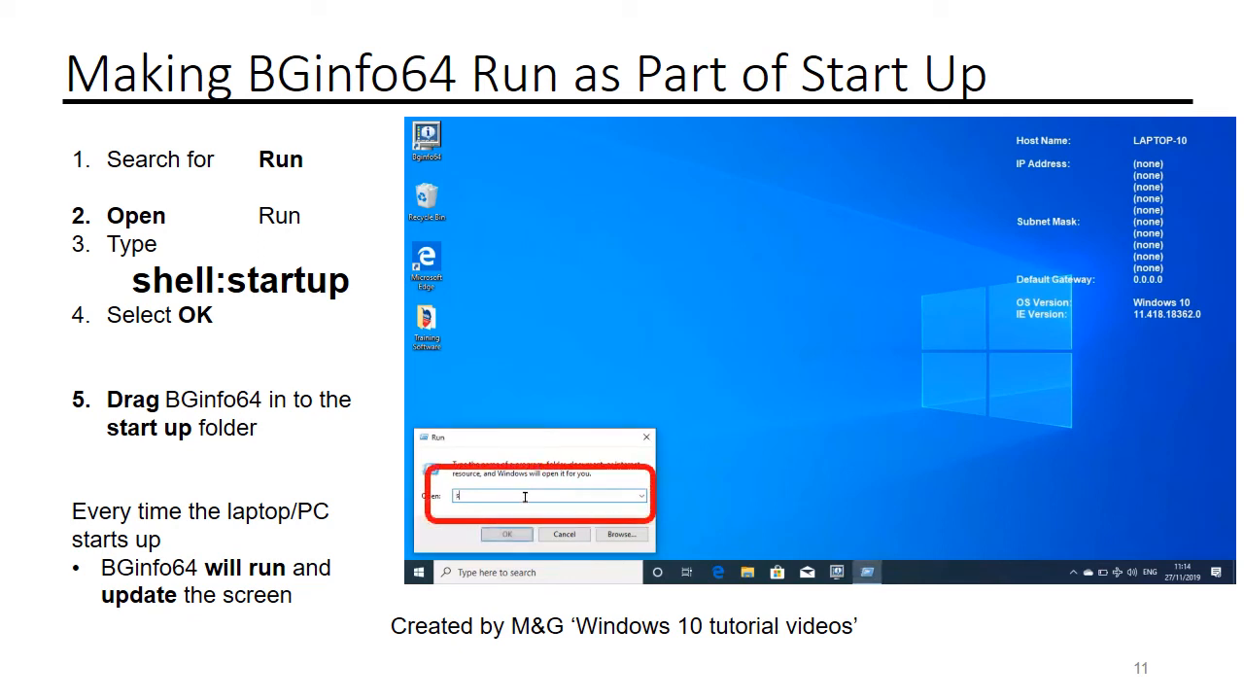
{"action": "type", "text": "shell:startup"}
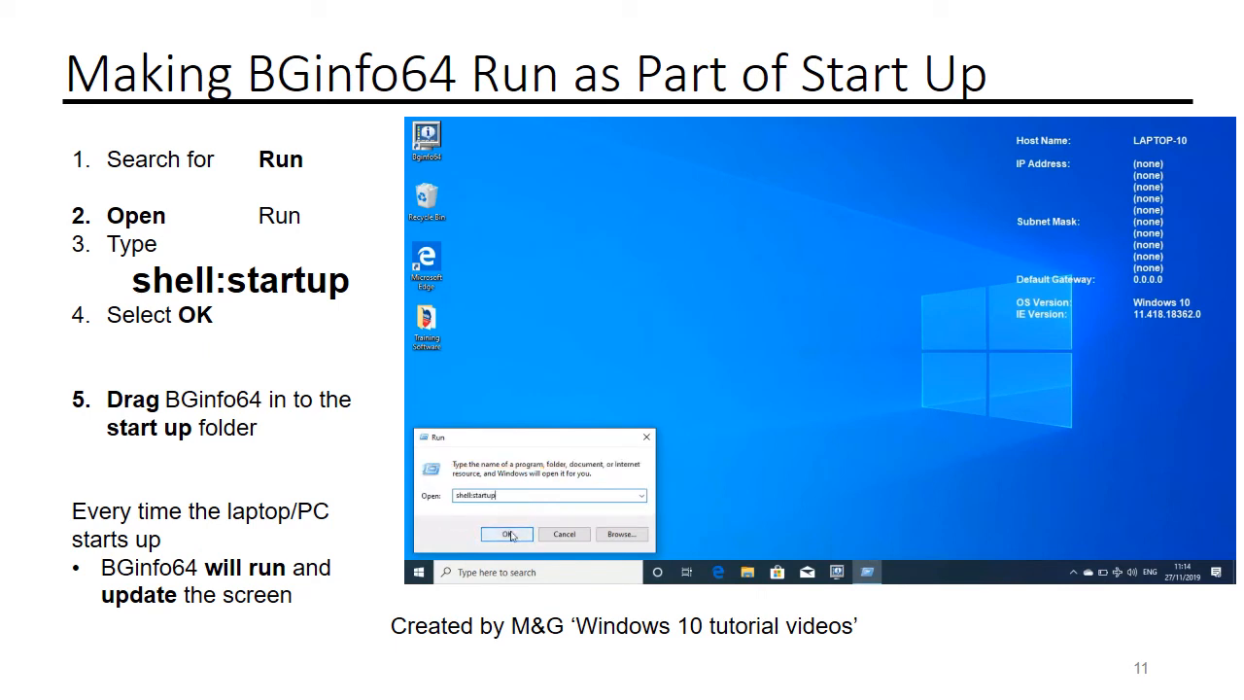
{"action": "left_click", "coordinate": [505, 534]}
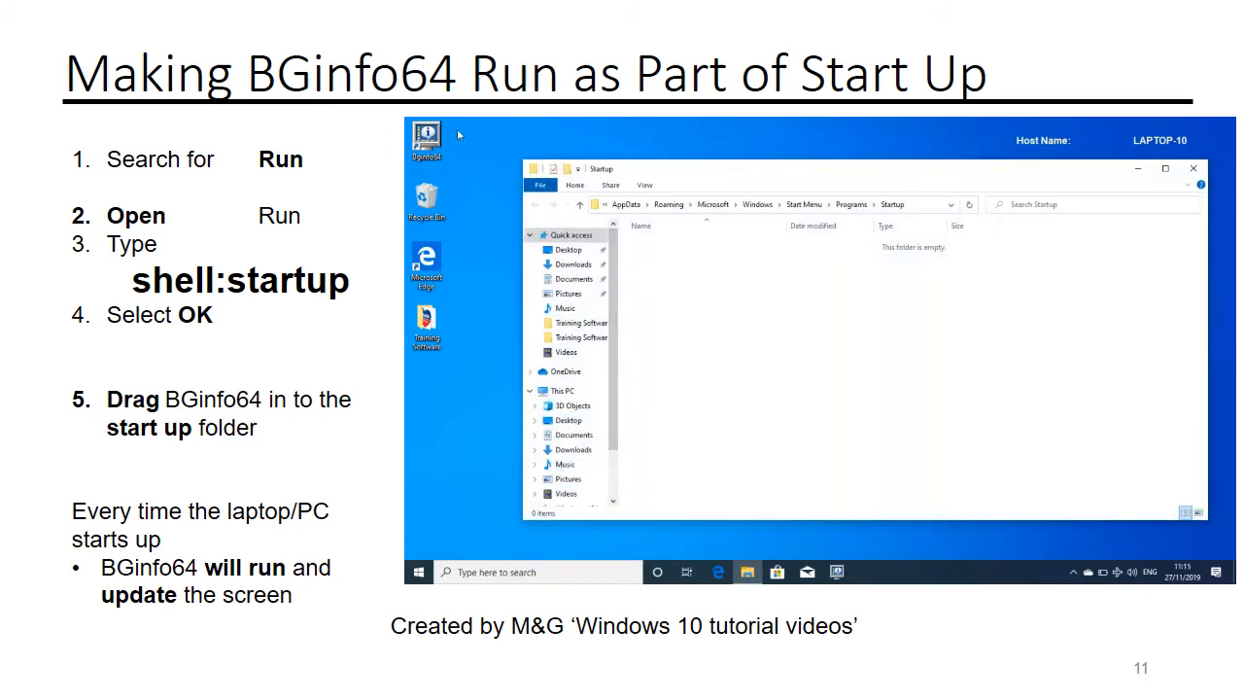
Drag the Bginfo64 desktop shortcut into the Startup folder and close the window
{"action": "left_click_drag", "start_coordinate": [426, 136], "coordinate": [671, 301]}
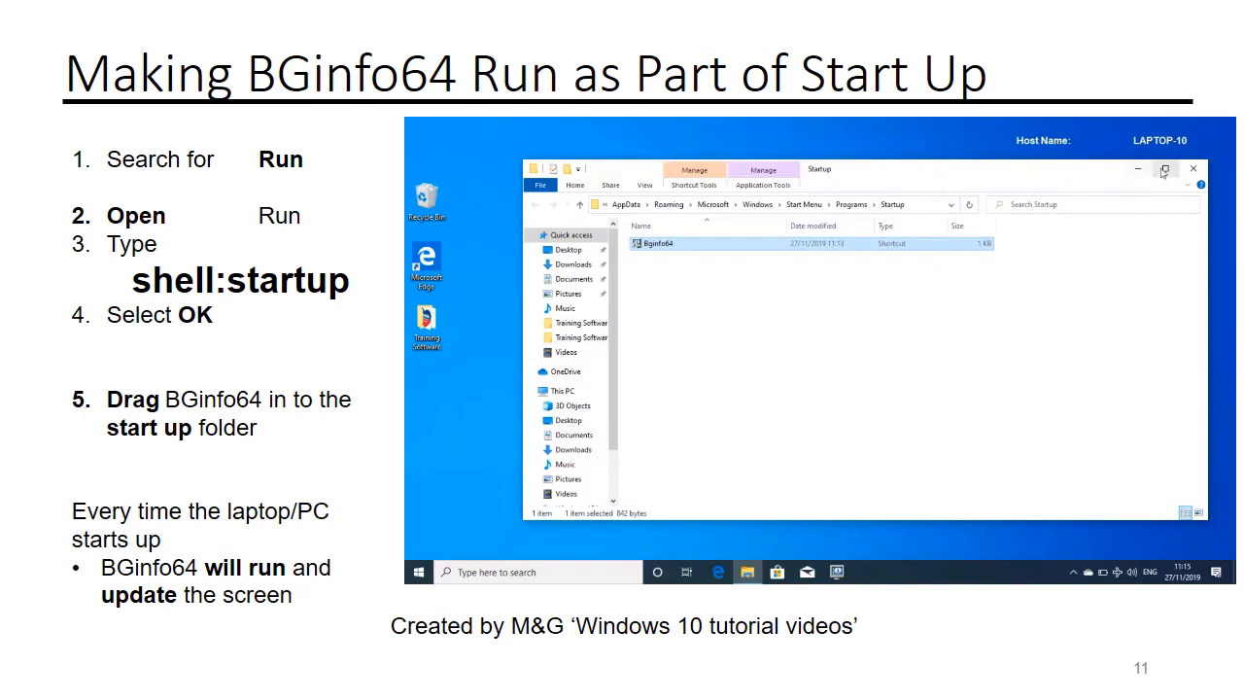
{"action": "left_click", "coordinate": [1163, 168]}
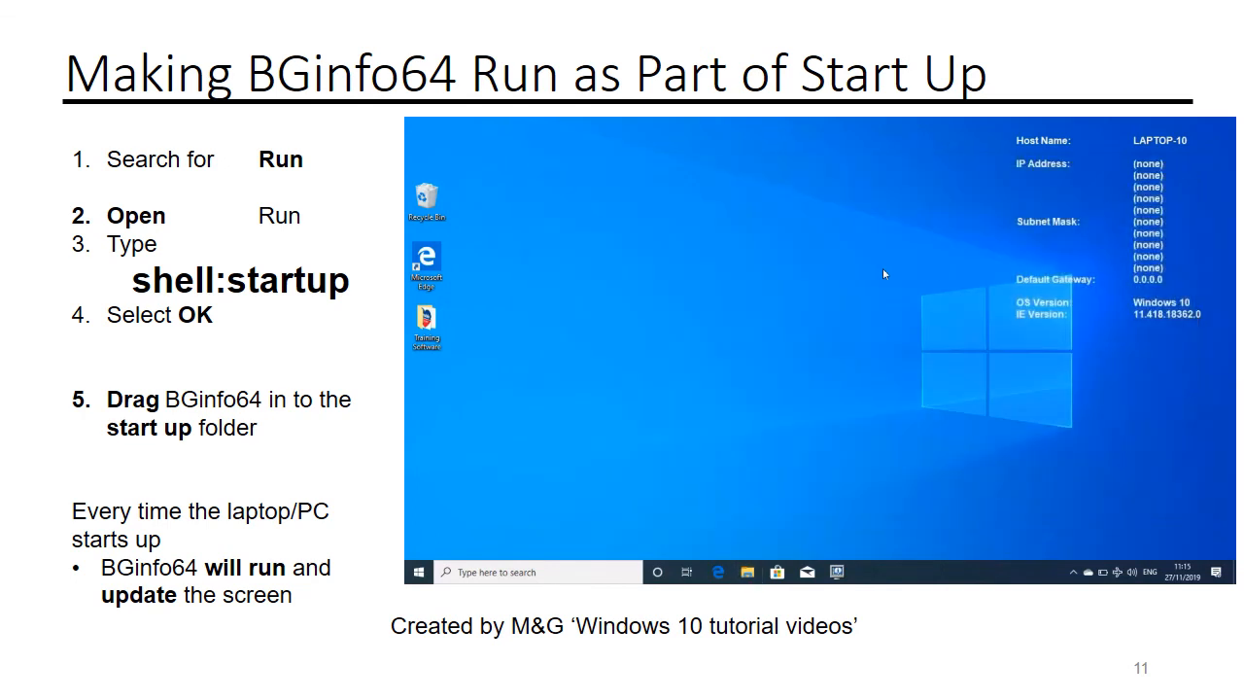